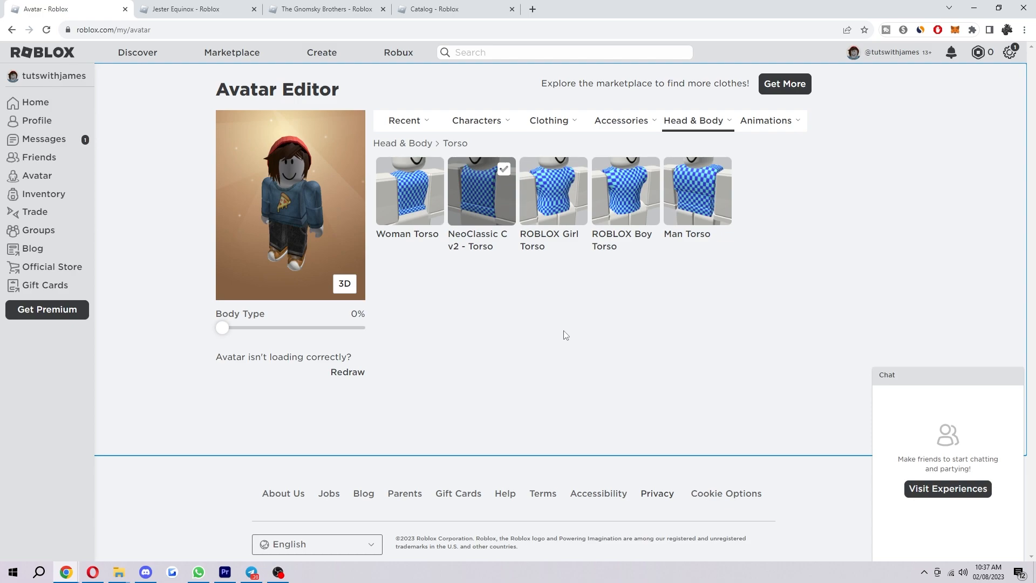
mouse_move(115, 122)
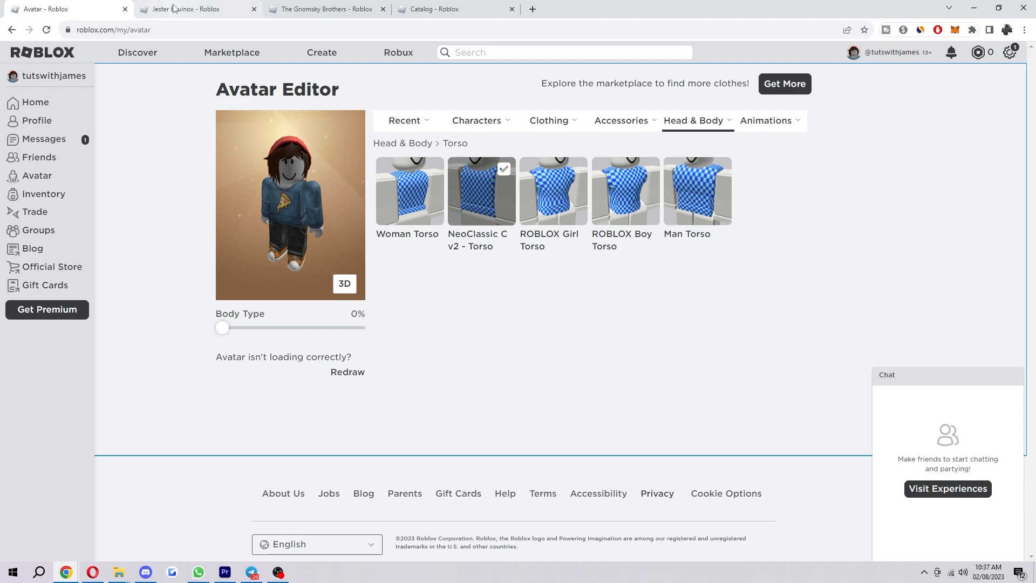
Switch to the Jester Equinox bundle page showing its price and recommended bundles.
left_click(191, 8)
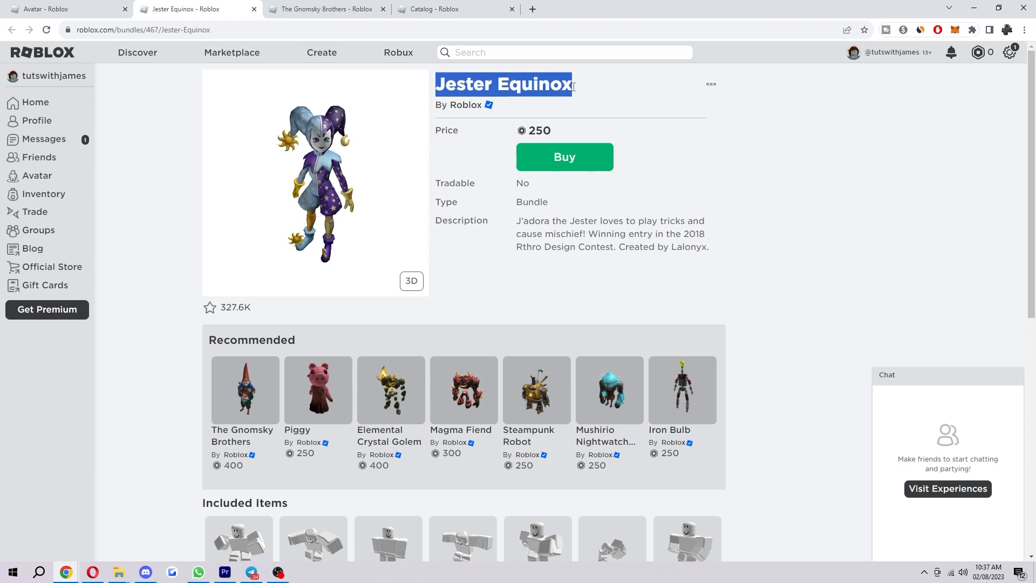
mouse_move(662, 71)
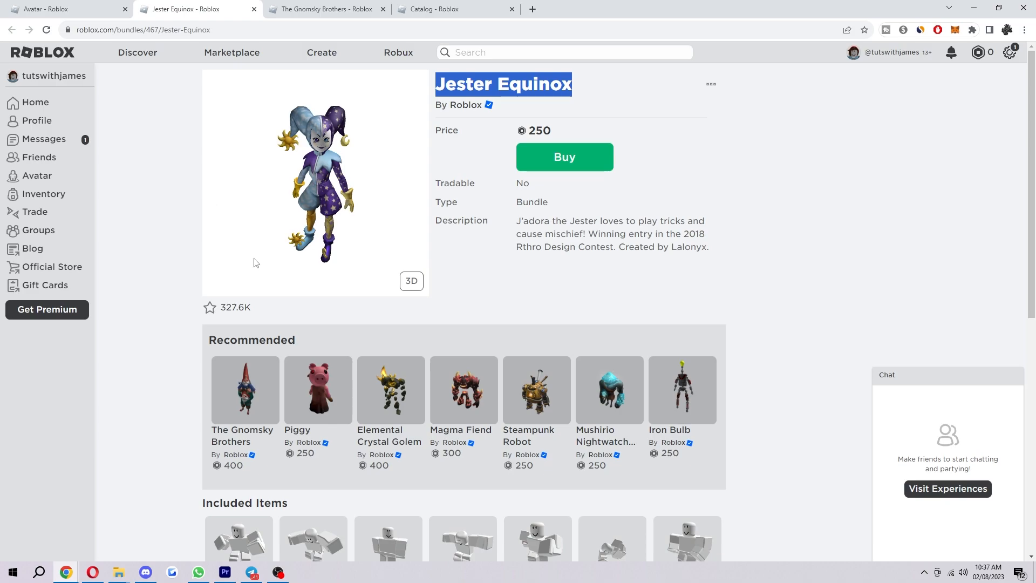
mouse_move(547, 259)
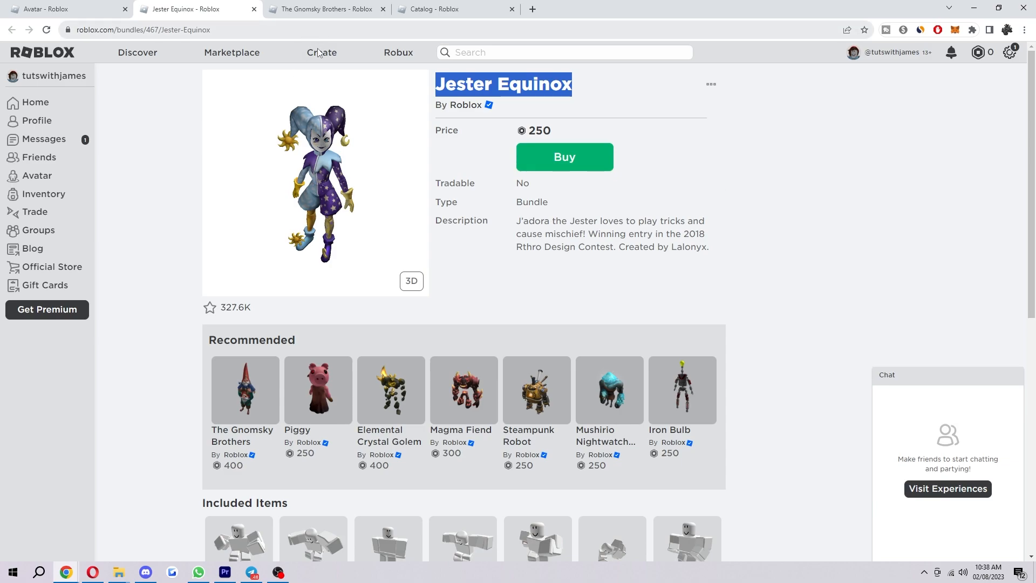
Switch to The Gnomsky Brothers bundle page priced at 400 Robux.
left_click(323, 9)
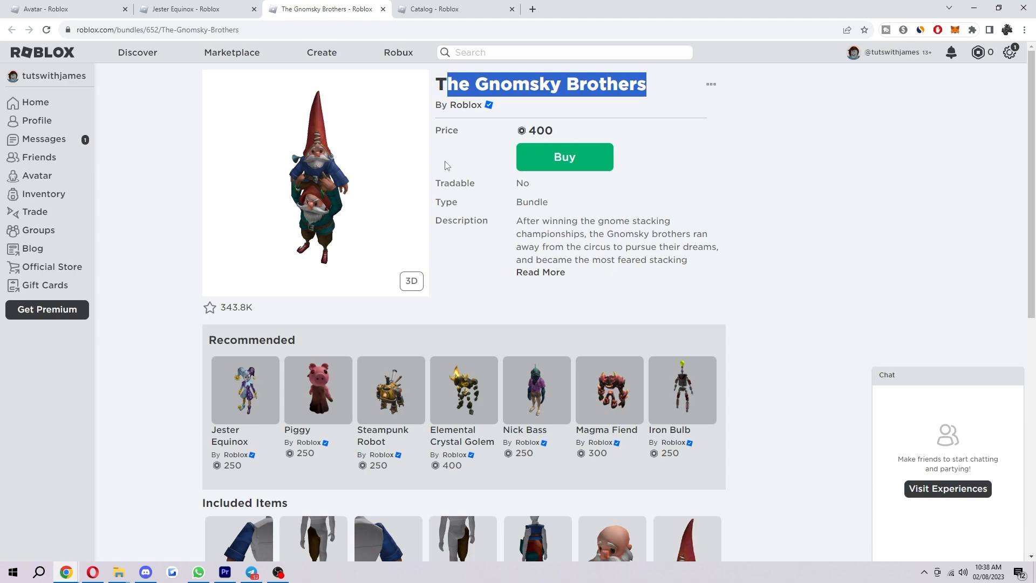
mouse_move(375, 120)
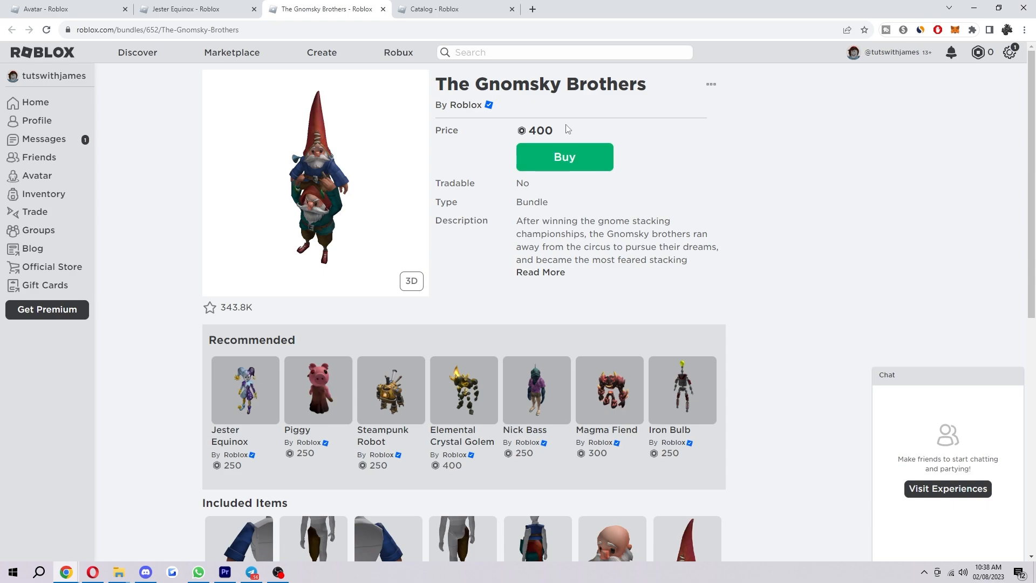
mouse_move(693, 171)
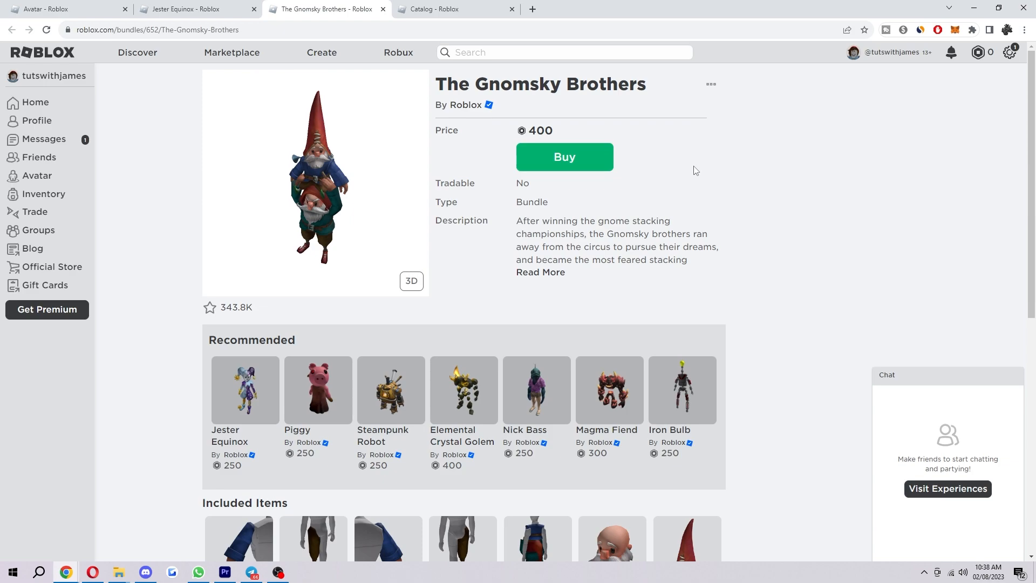
Show the 'mini r15' Marketplace results listing Mini R15 1.0 items at 56 Robux.
left_click(563, 52)
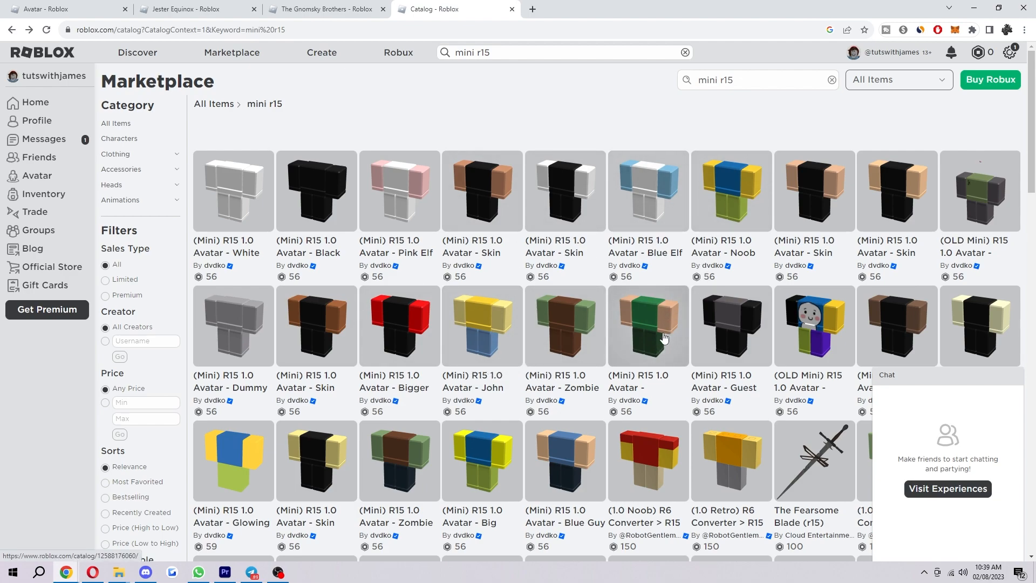
mouse_move(472, 364)
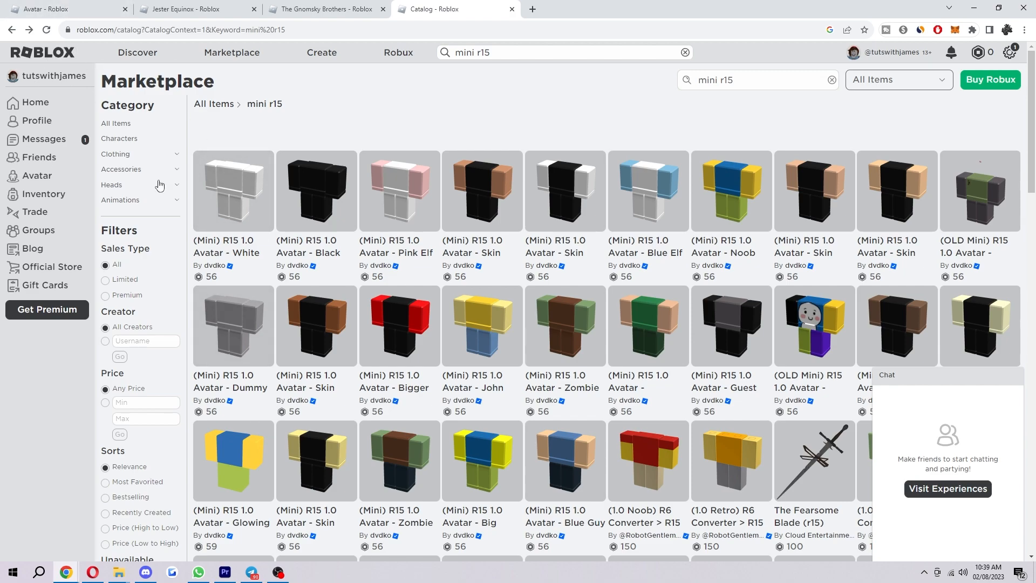
mouse_move(183, 153)
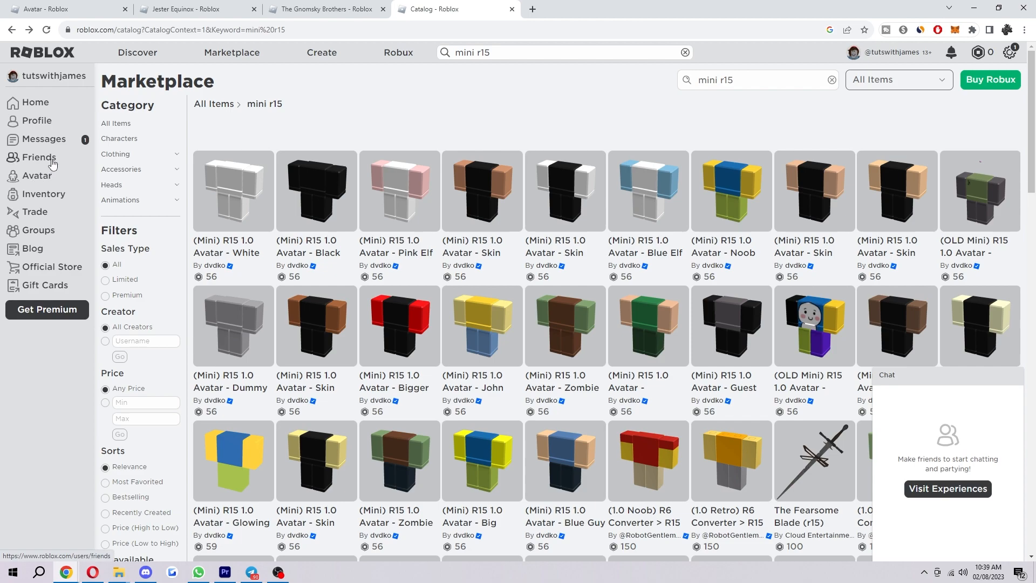
mouse_move(36, 175)
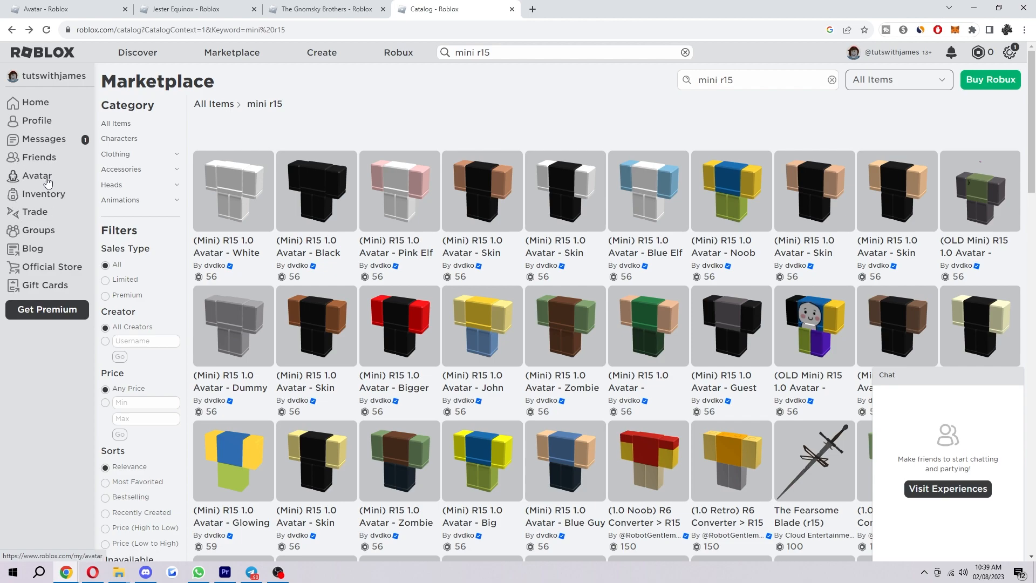
Open the Avatar Editor and list Head & Body torsos, with NeoClassic C v2 equipped.
left_click(38, 175)
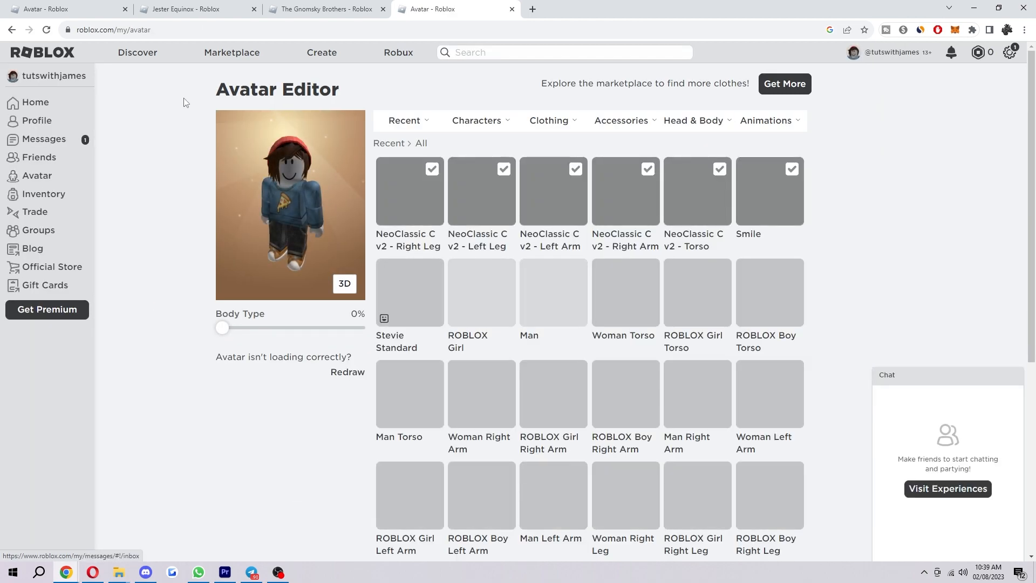
left_click(692, 121)
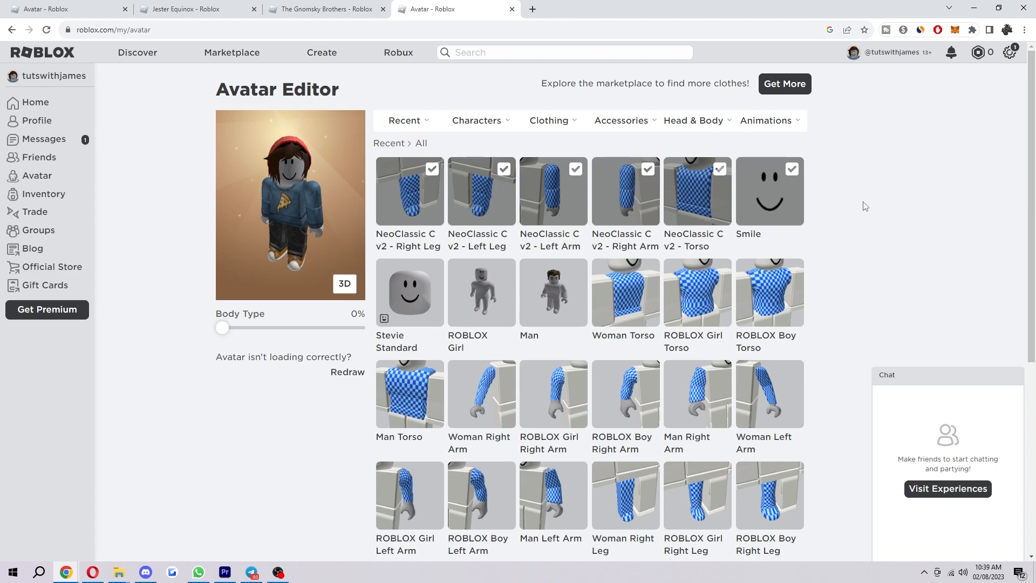
left_click(694, 121)
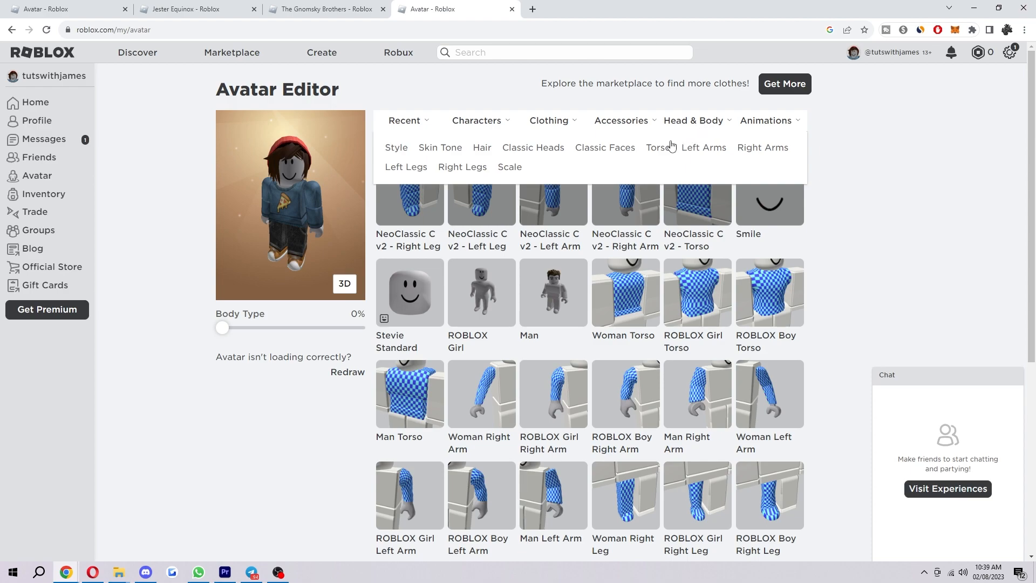
left_click(657, 148)
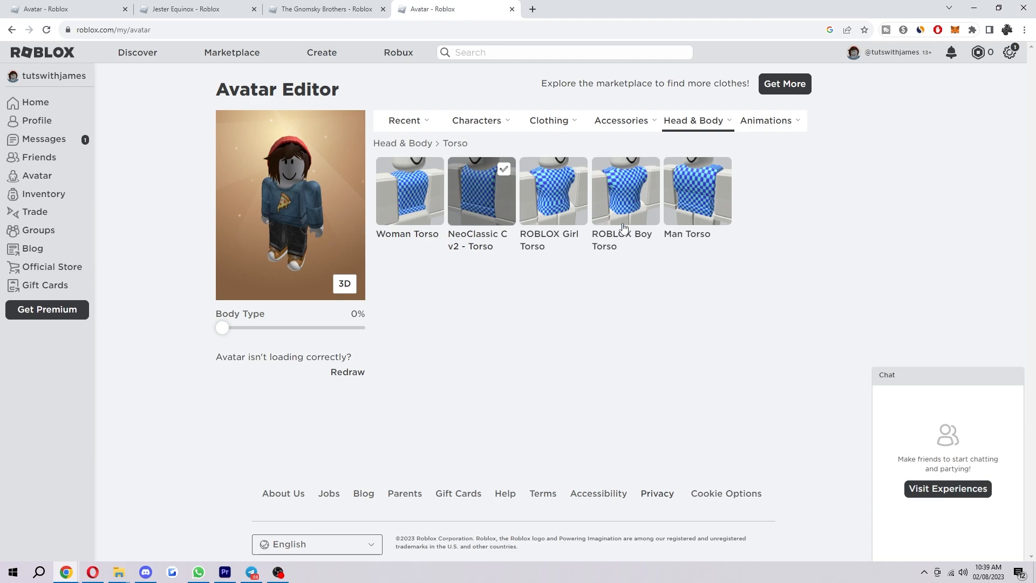
mouse_move(611, 377)
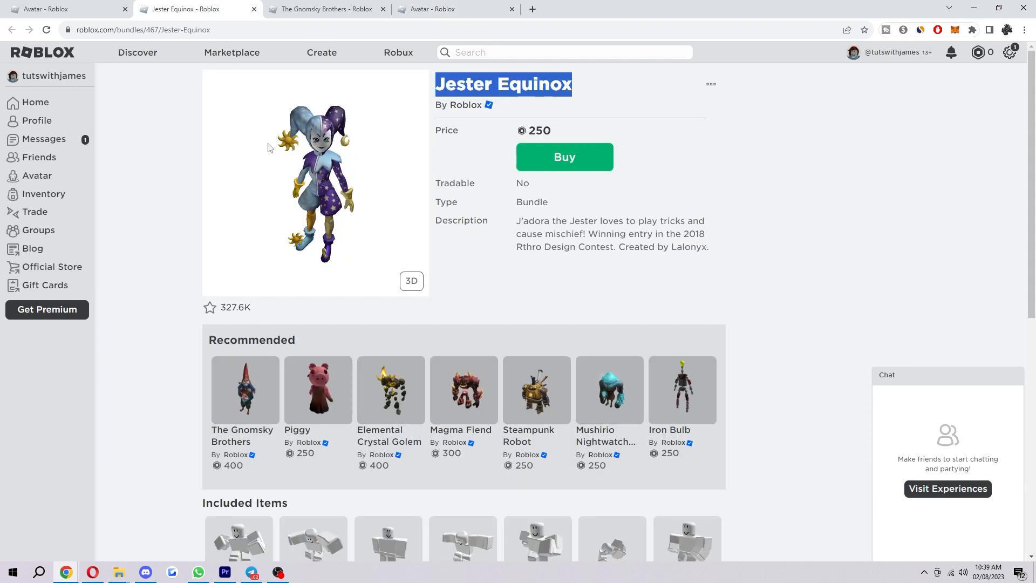
Check Jester Equinox's Included Items, list Head & Body left arms, then show Gnomsky Brothers.
scroll("down", 3)
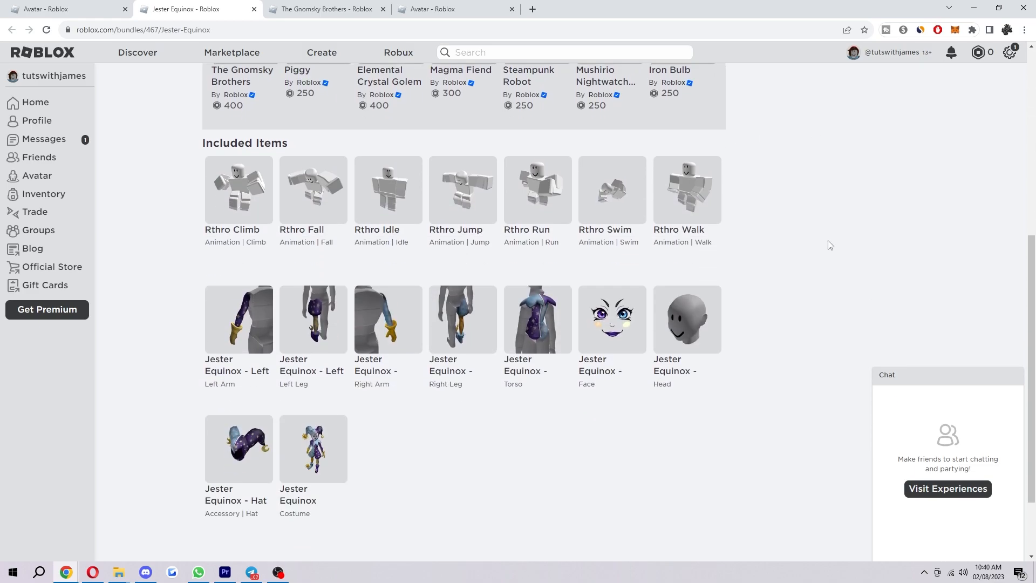
mouse_move(376, 454)
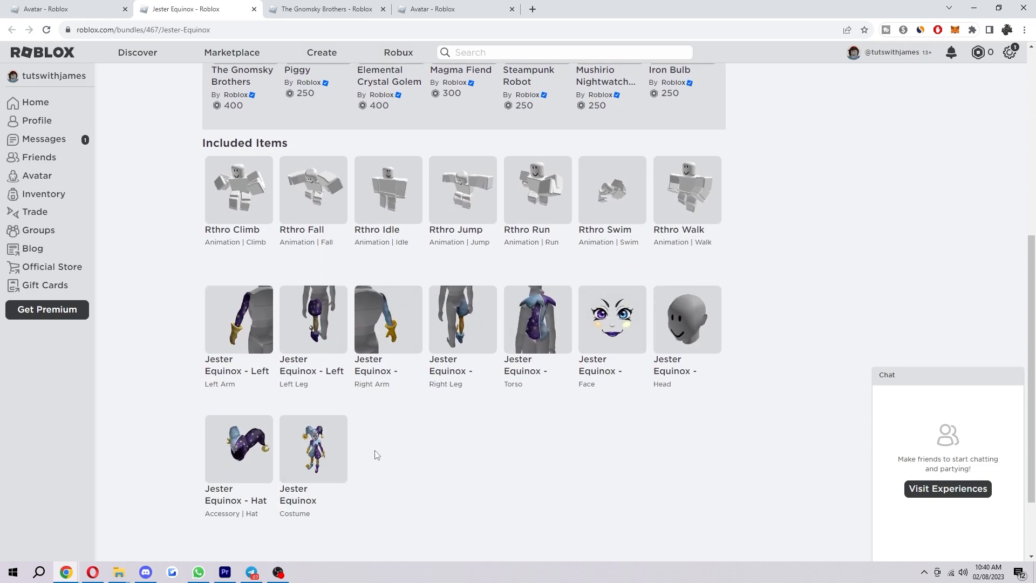
mouse_move(538, 318)
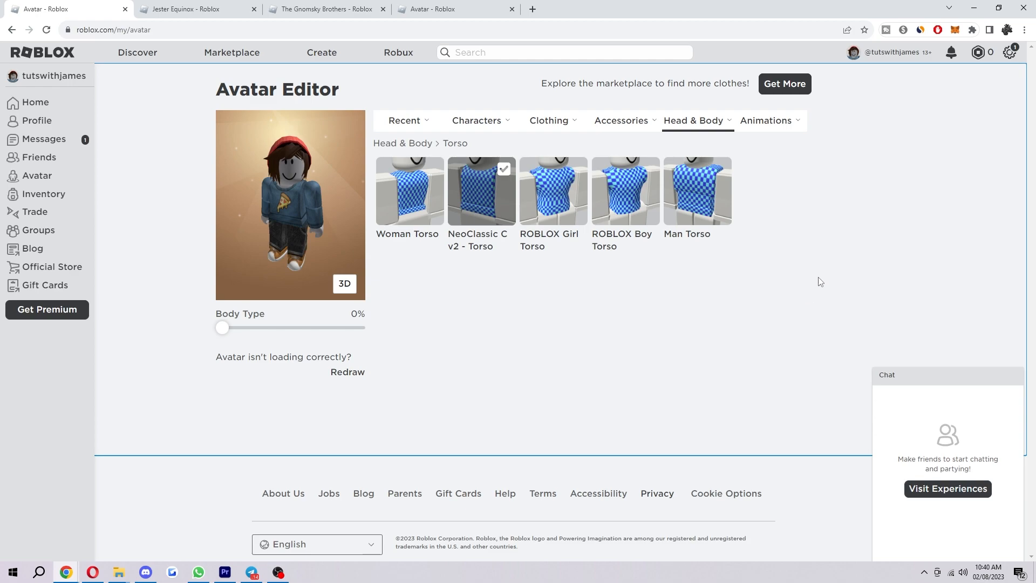
left_click(693, 120)
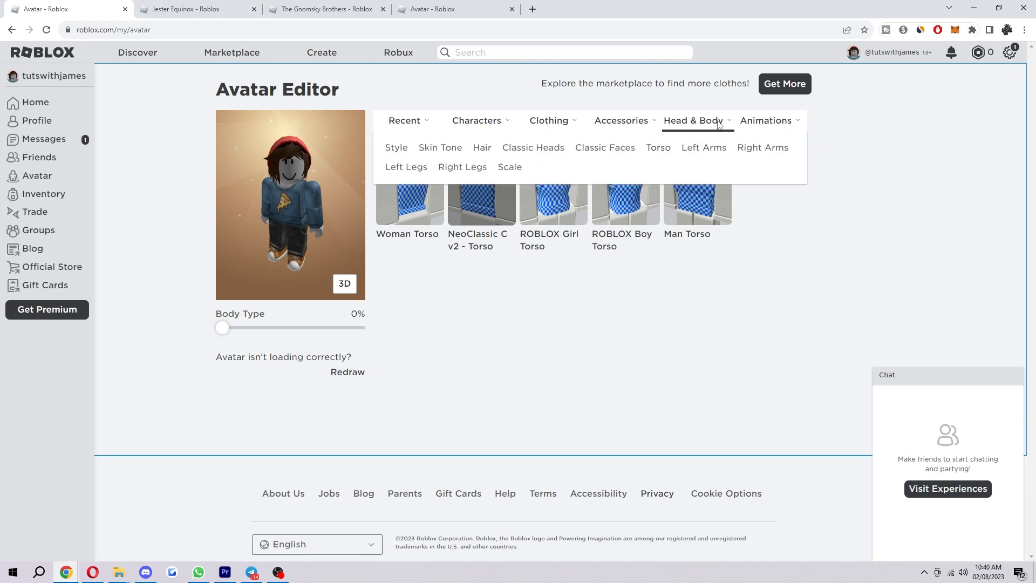
left_click(703, 148)
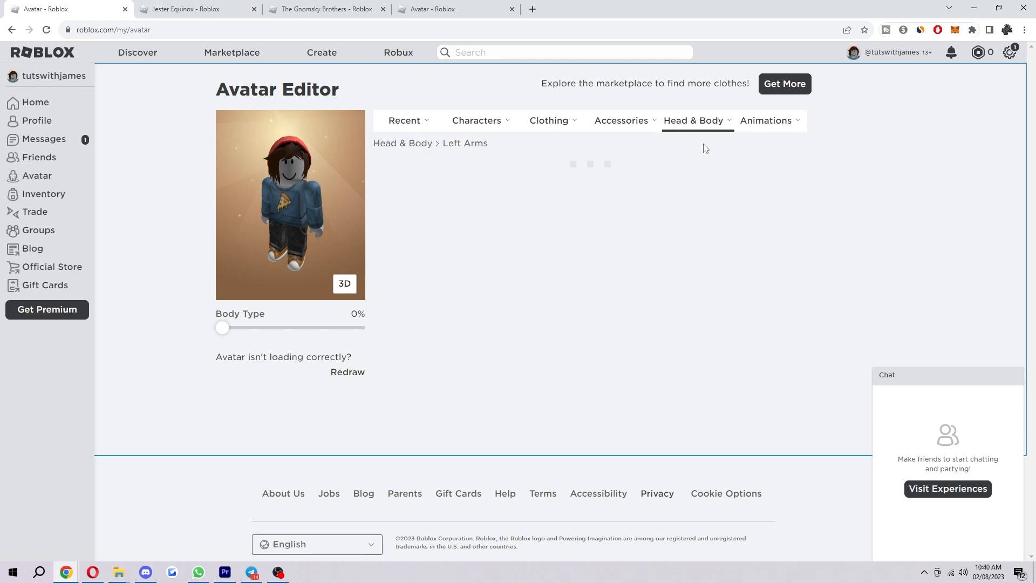
left_click(323, 8)
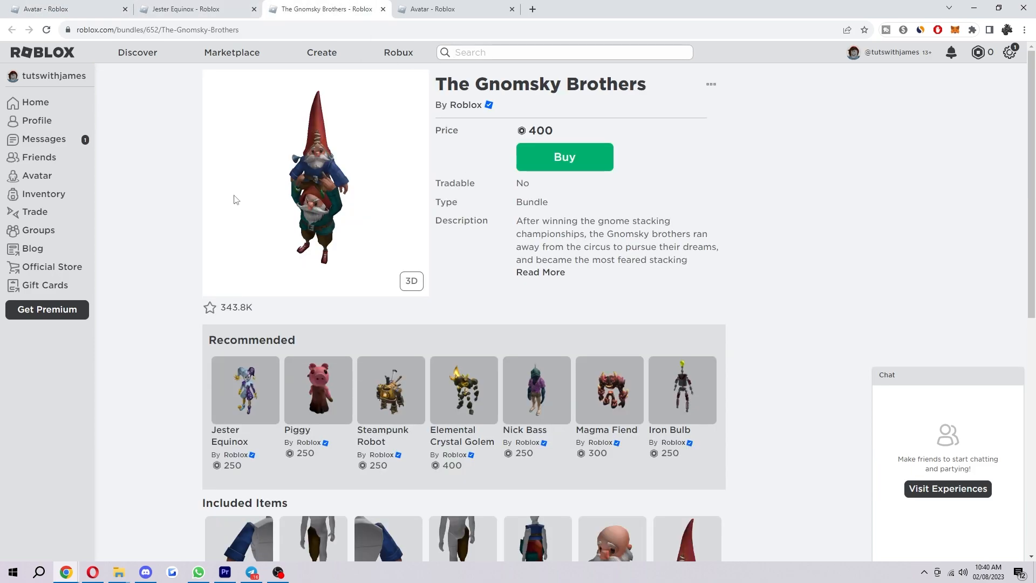
Scroll to Included Items showing the Gnome body parts and Rthro animations.
scroll("down", 3)
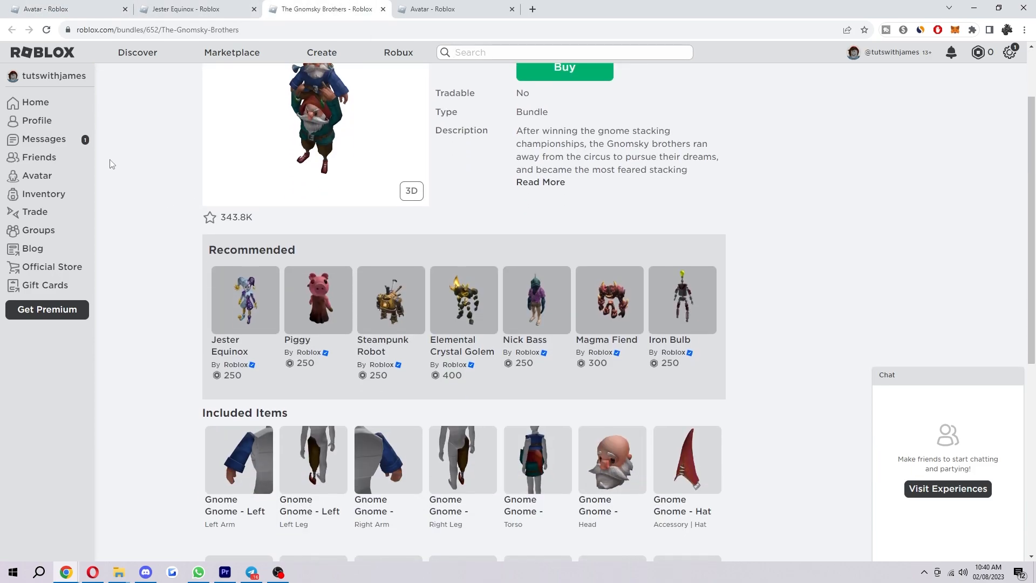
scroll("down", 3)
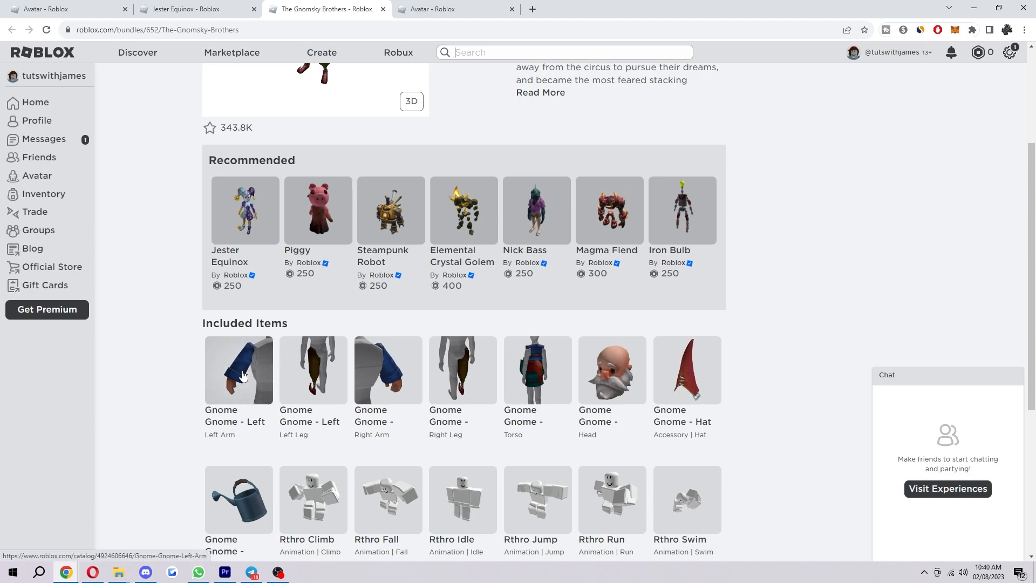
mouse_move(376, 376)
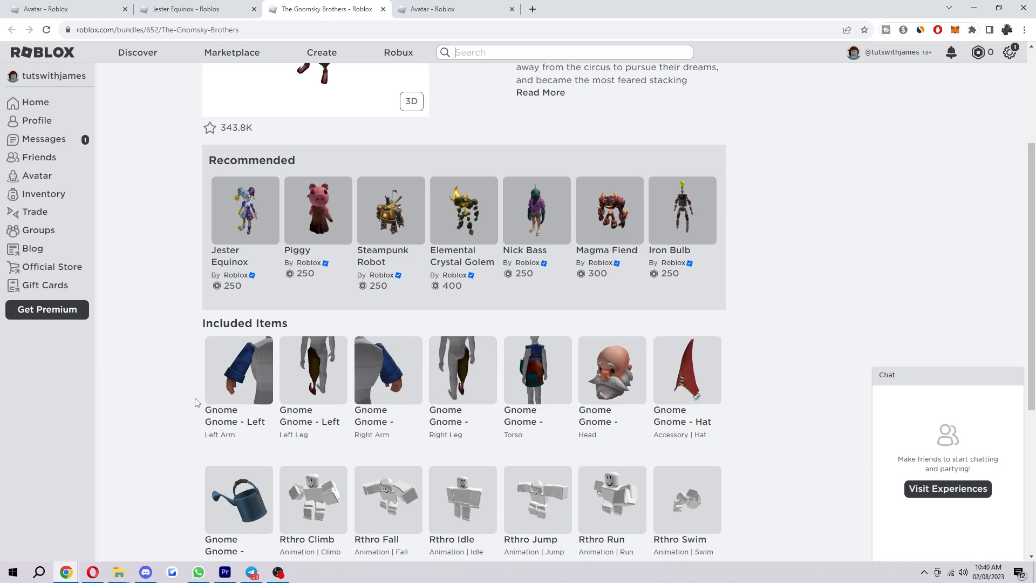
mouse_move(500, 362)
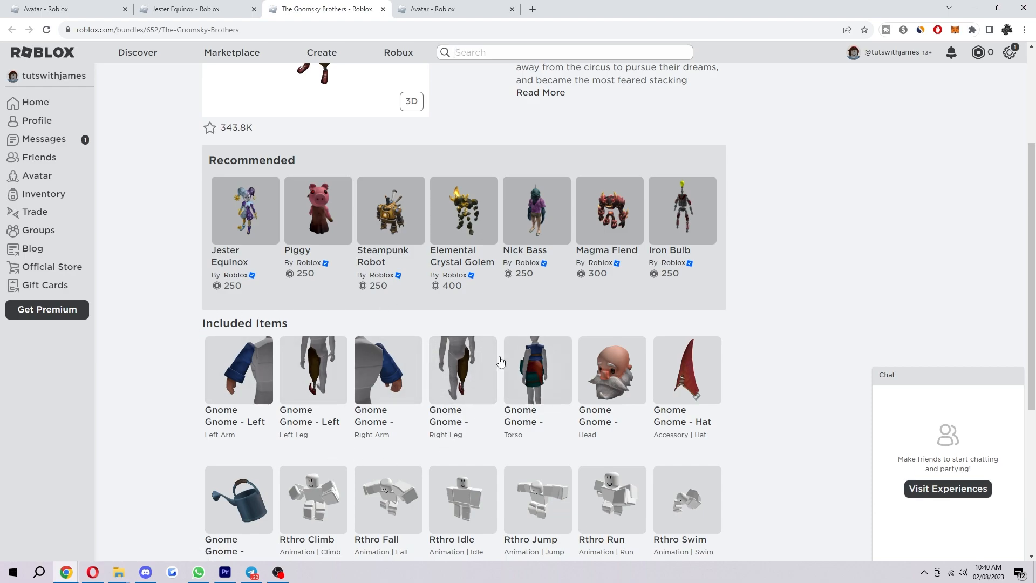